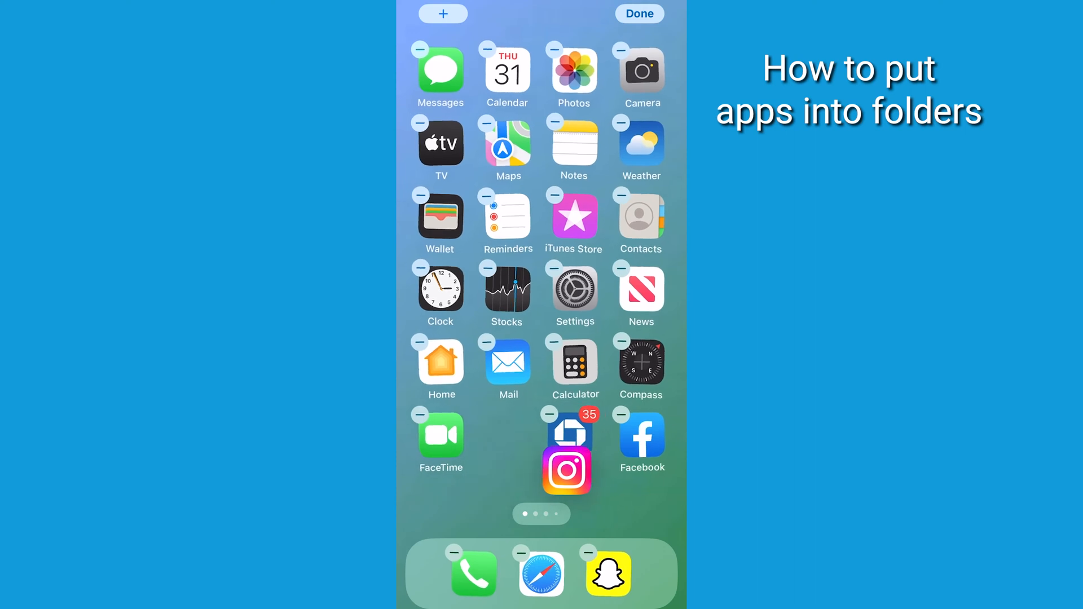
Drag Instagram across the bottom row onto Facebook to form a 'Photo & Video' folder
{"action": "left_click_drag", "start_coordinate": [568, 431], "coordinate": [550, 479]}
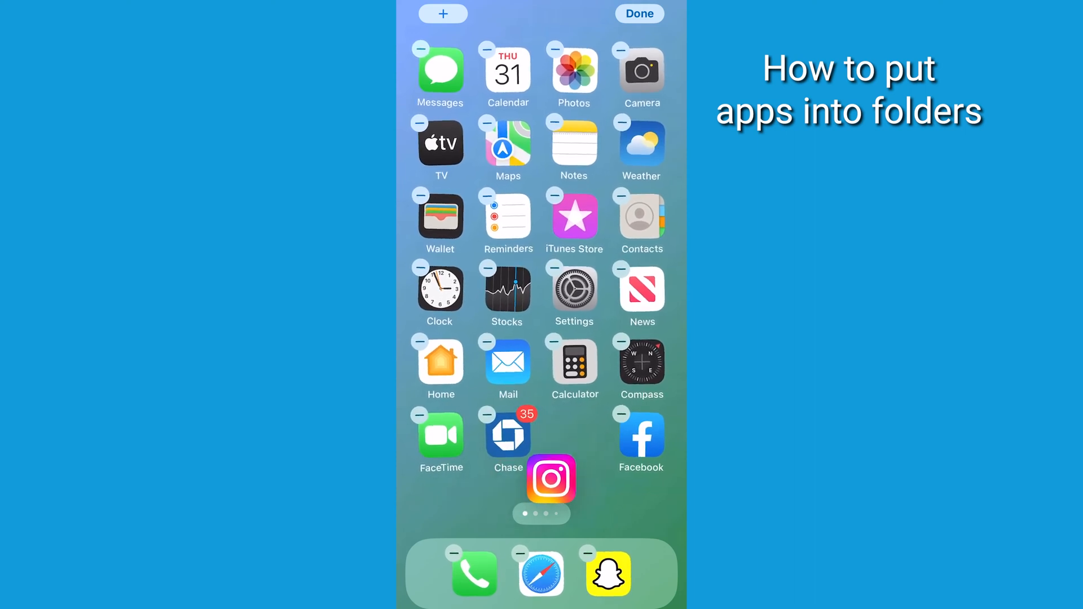
{"action": "left_click_drag", "start_coordinate": [550, 478], "coordinate": [523, 466]}
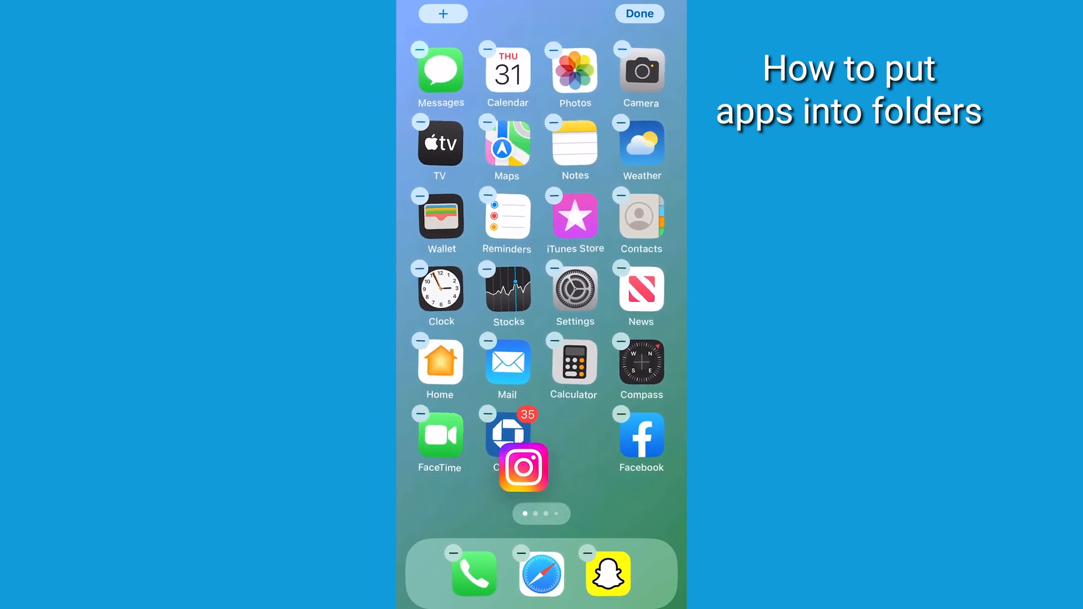
{"action": "left_click_drag", "start_coordinate": [523, 468], "coordinate": [582, 480]}
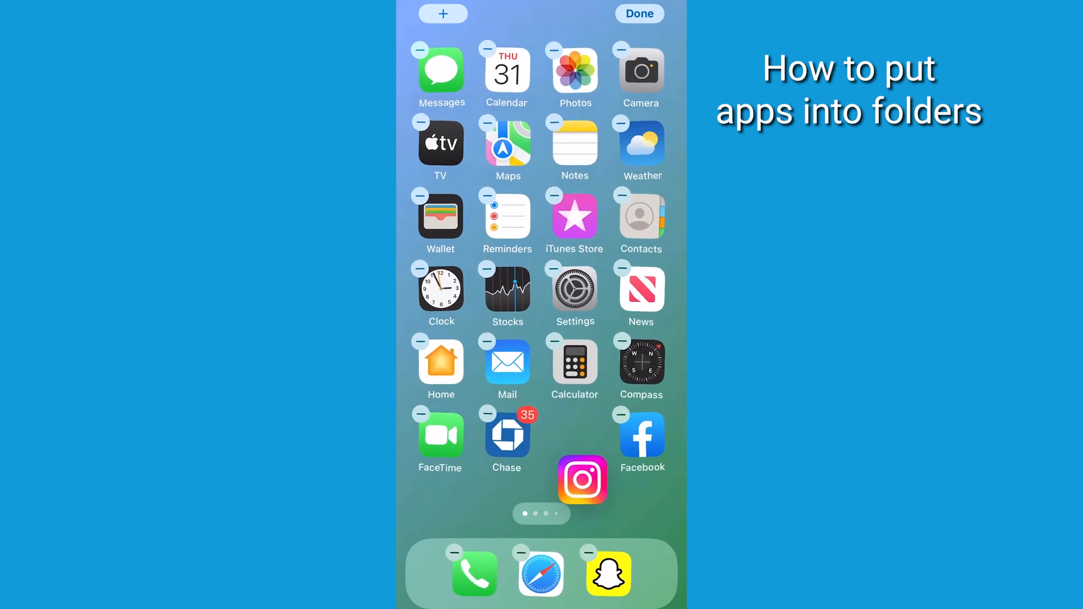
{"action": "left_click_drag", "start_coordinate": [581, 479], "coordinate": [641, 438]}
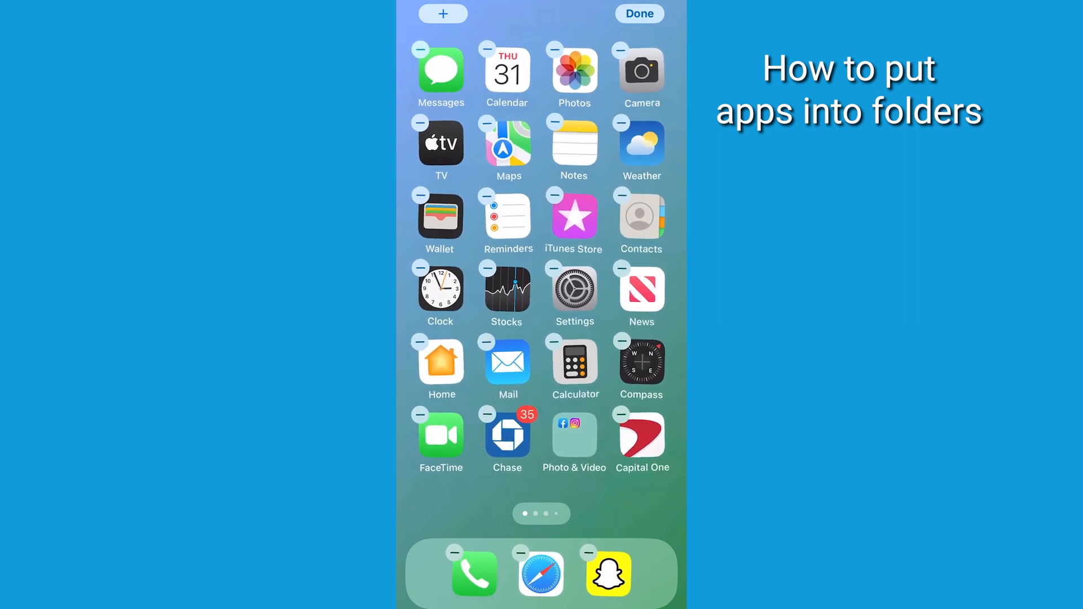
Open the new folder and rename it 'Social Media'
{"action": "left_click", "coordinate": [573, 435]}
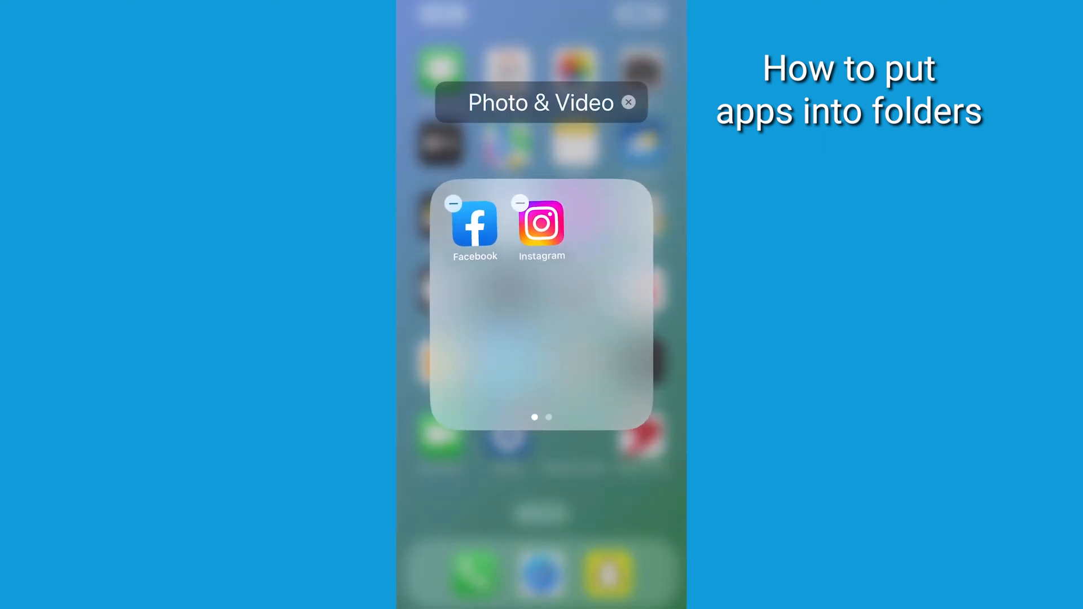
{"action": "type", "text": "Social Media"}
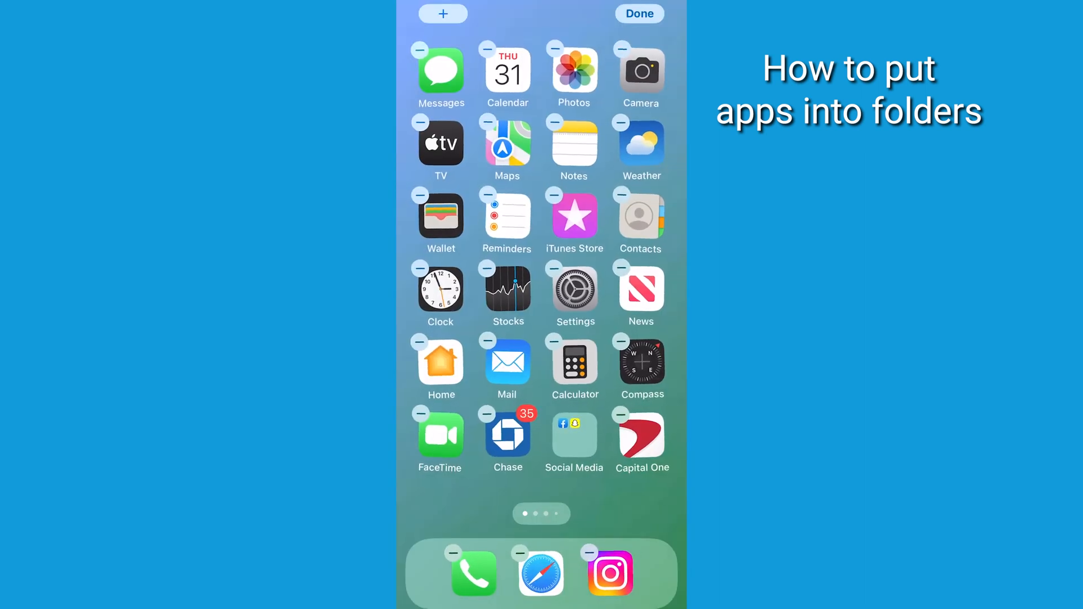
Move the Social Media folder into the dock beside Phone, Safari and Instagram, then exit edit mode
{"action": "left_click_drag", "start_coordinate": [574, 436], "coordinate": [508, 436]}
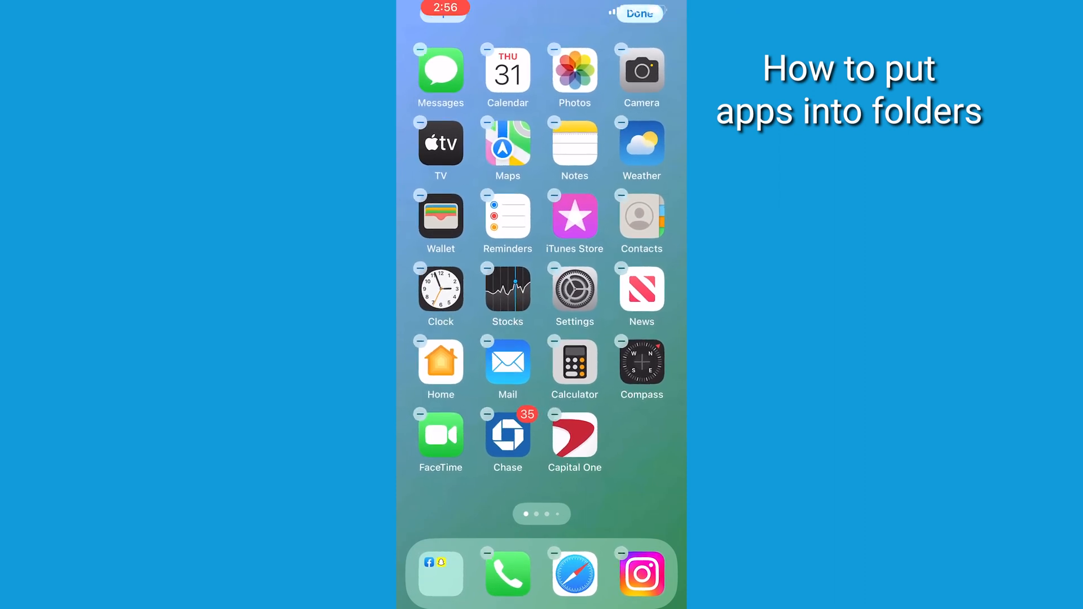
{"action": "left_click", "coordinate": [642, 13]}
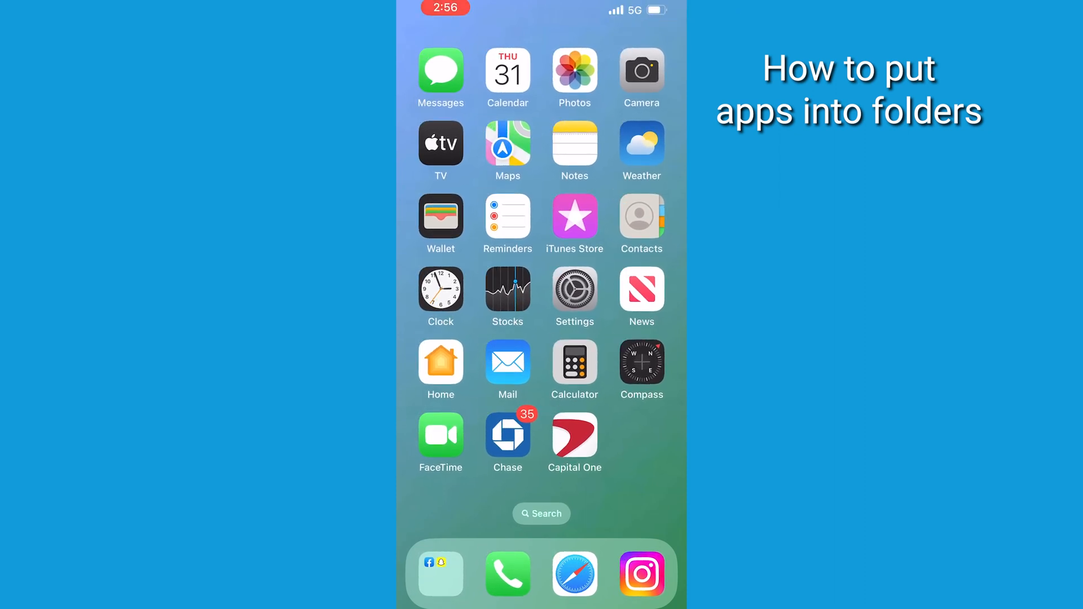